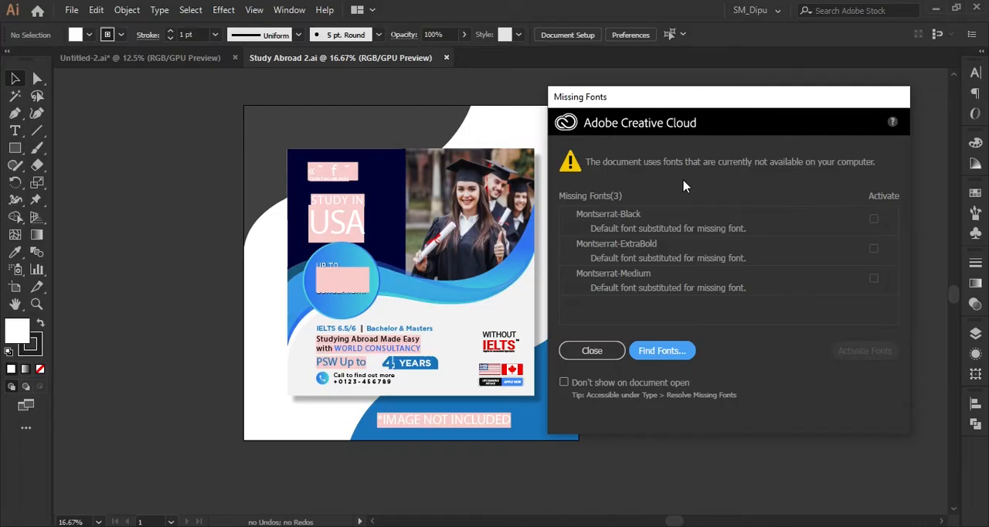
pyautogui.moveTo(652, 102)
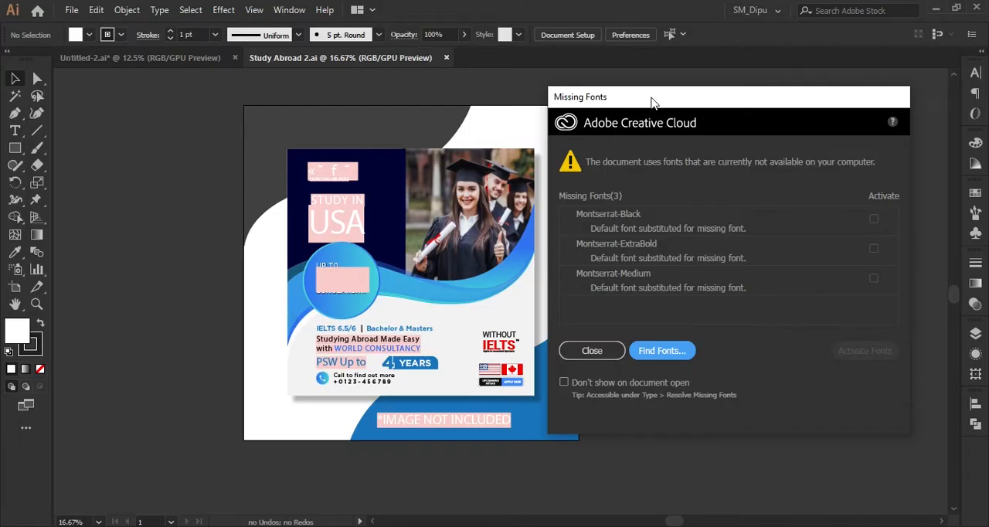
pyautogui.moveTo(393, 195)
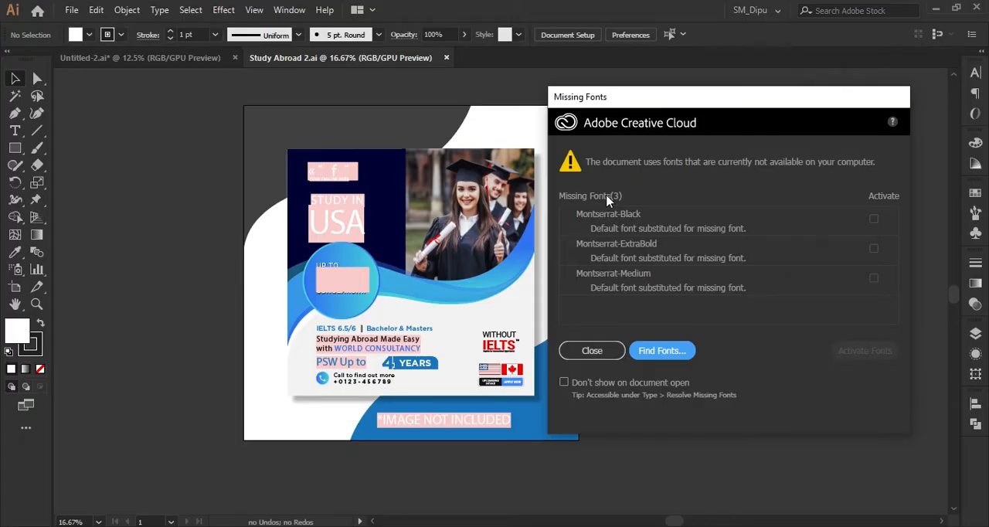
pyautogui.moveTo(593, 234)
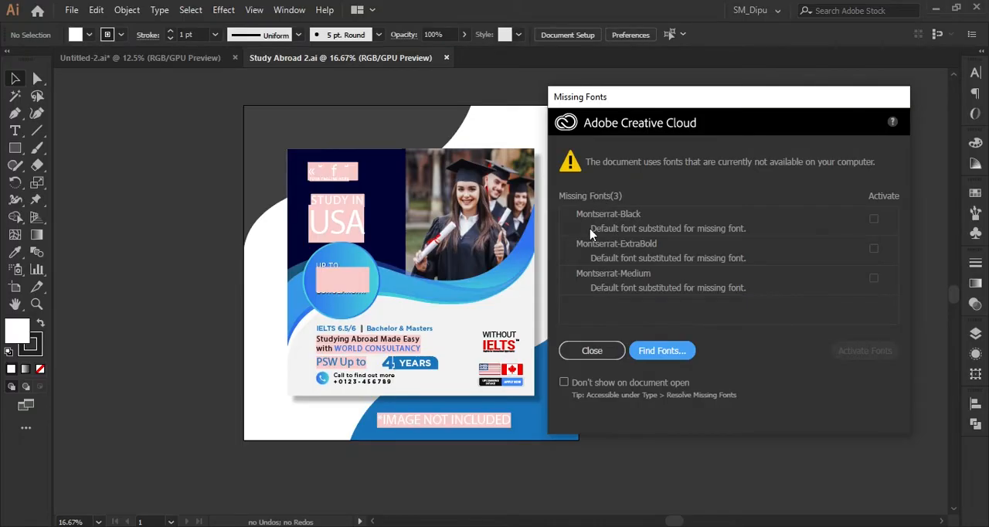
pyautogui.moveTo(642, 257)
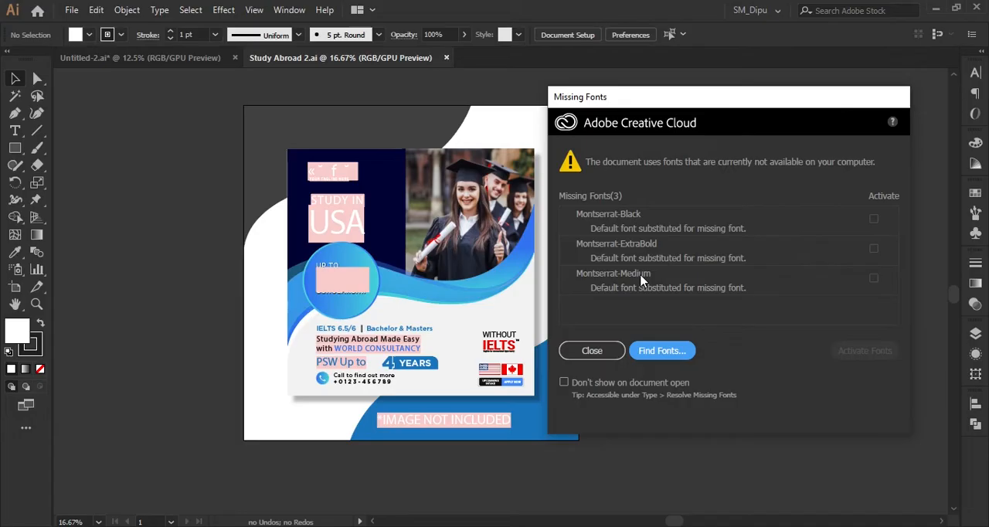
pyautogui.moveTo(631, 105)
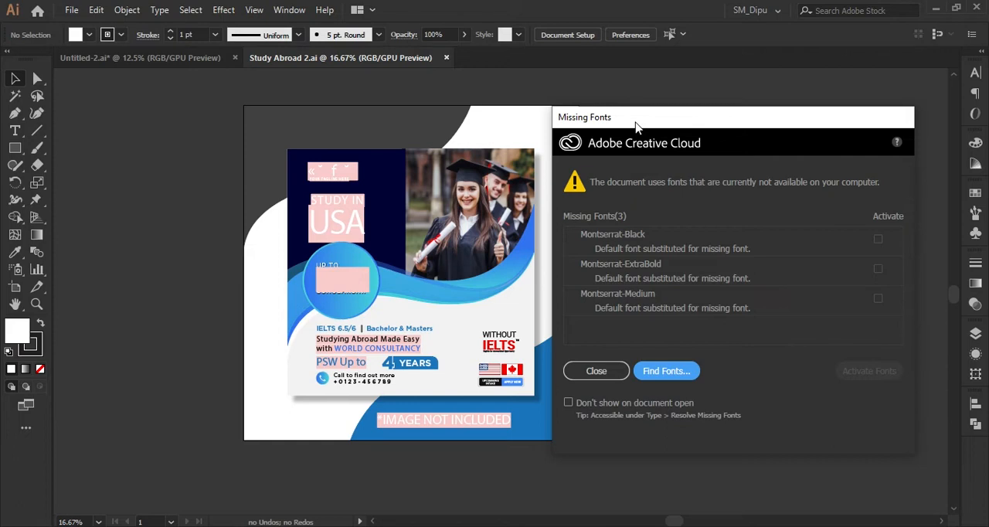
# - Browse the 'montserrat font' Google results and go to the Montserrat – Google Fonts page
pyautogui.moveTo(635, 118); pyautogui.dragTo(649, 118)
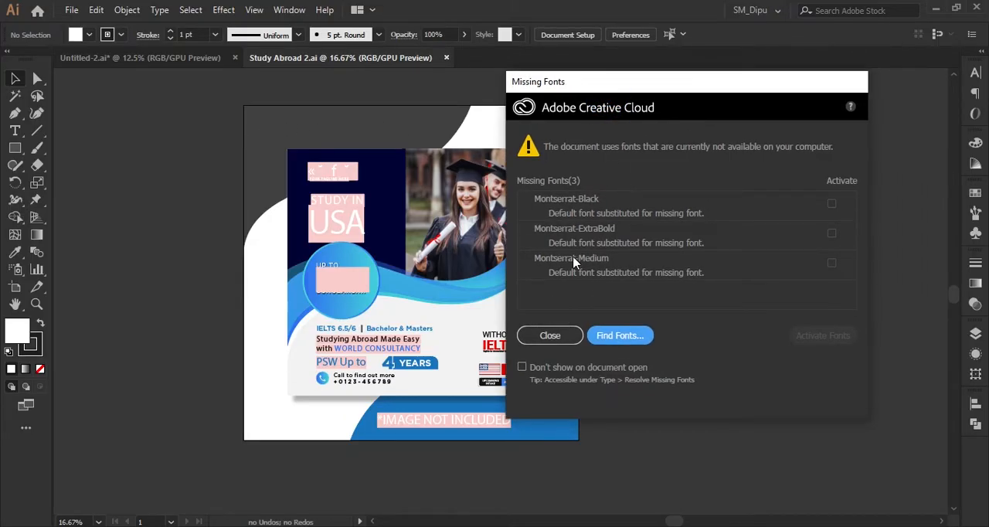
pyautogui.moveTo(565, 99)
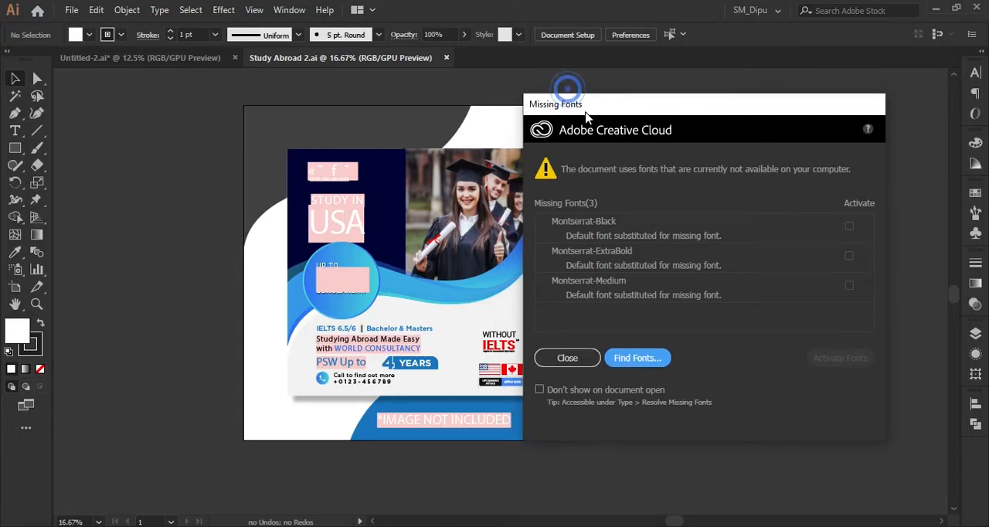
pyautogui.moveTo(704, 170)
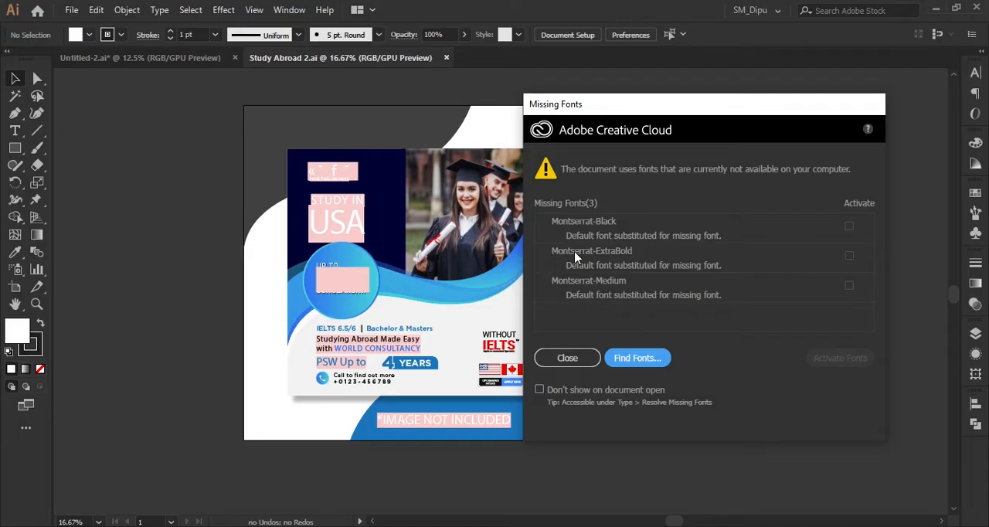
pyautogui.moveTo(626, 204)
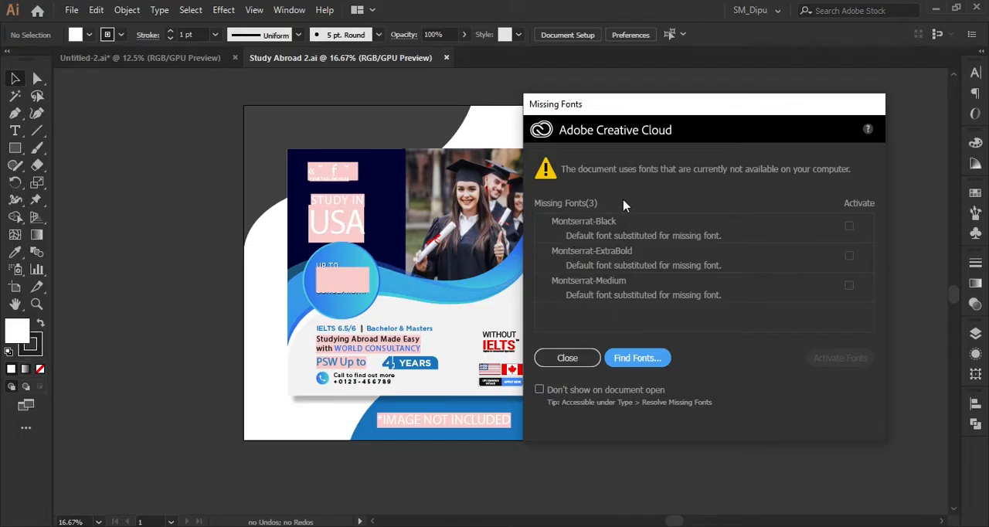
pyautogui.moveTo(571, 228)
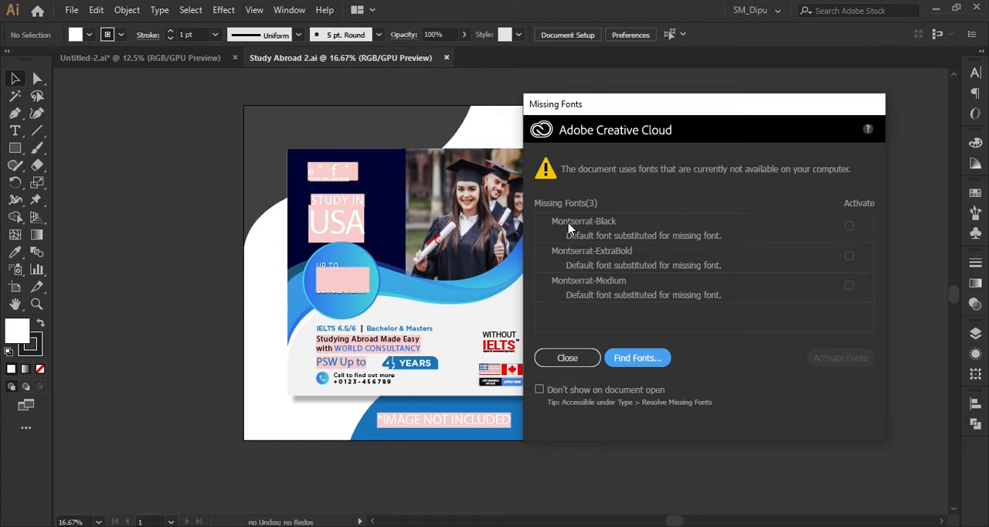
pyautogui.moveTo(613, 209)
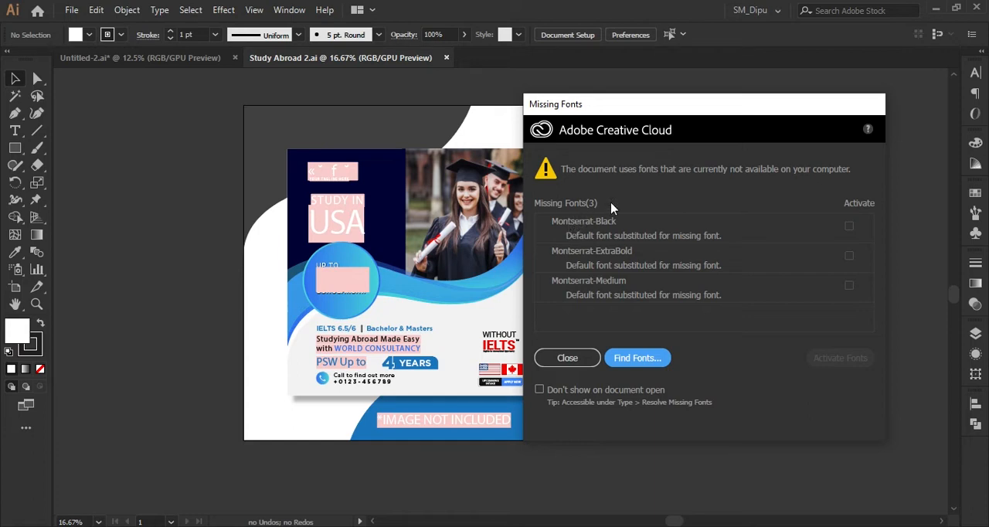
pyautogui.moveTo(609, 210)
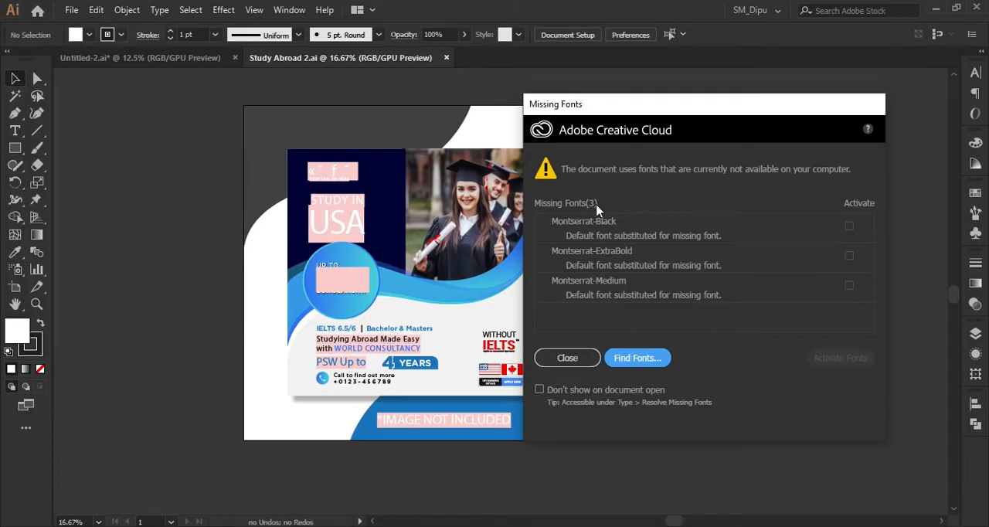
pyautogui.moveTo(603, 198)
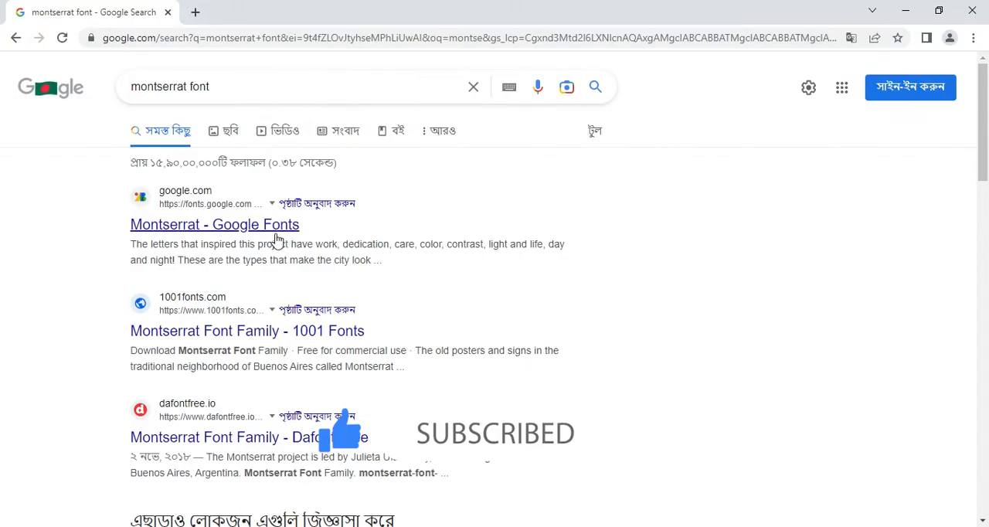
pyautogui.scroll(-3)
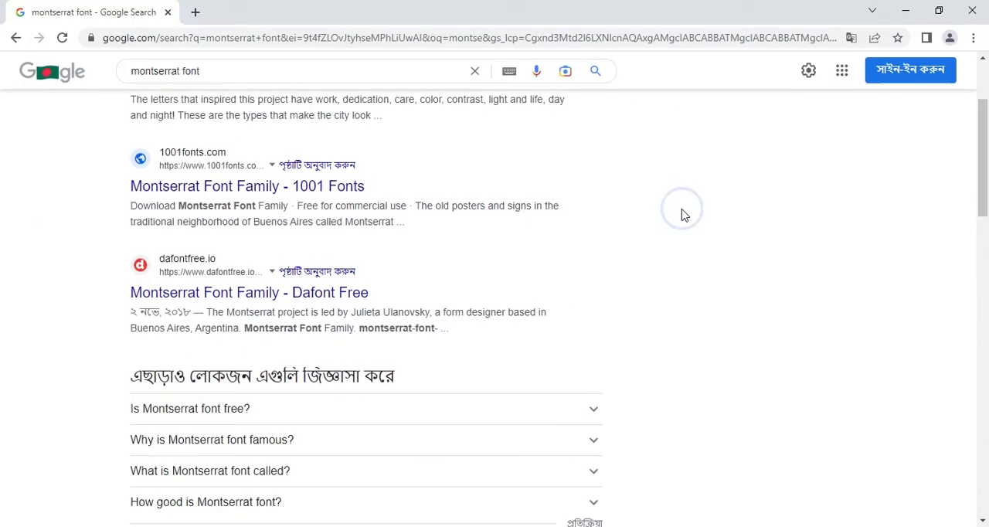
pyautogui.scroll(-3)
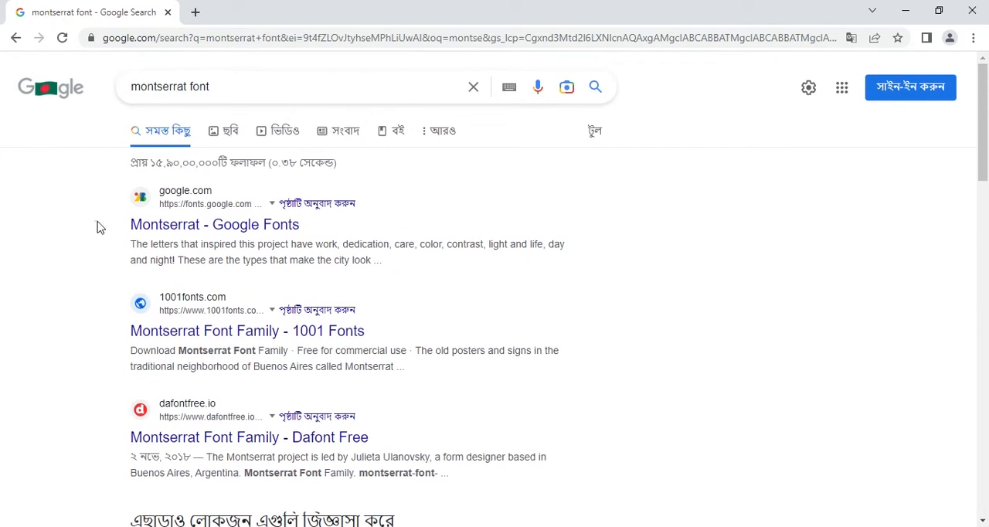
pyautogui.moveTo(68, 229)
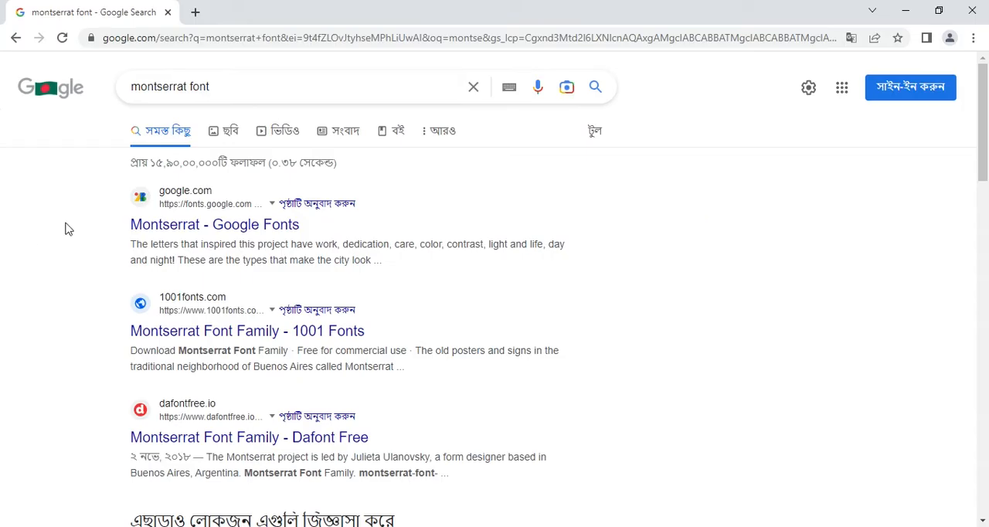
pyautogui.moveTo(74, 220)
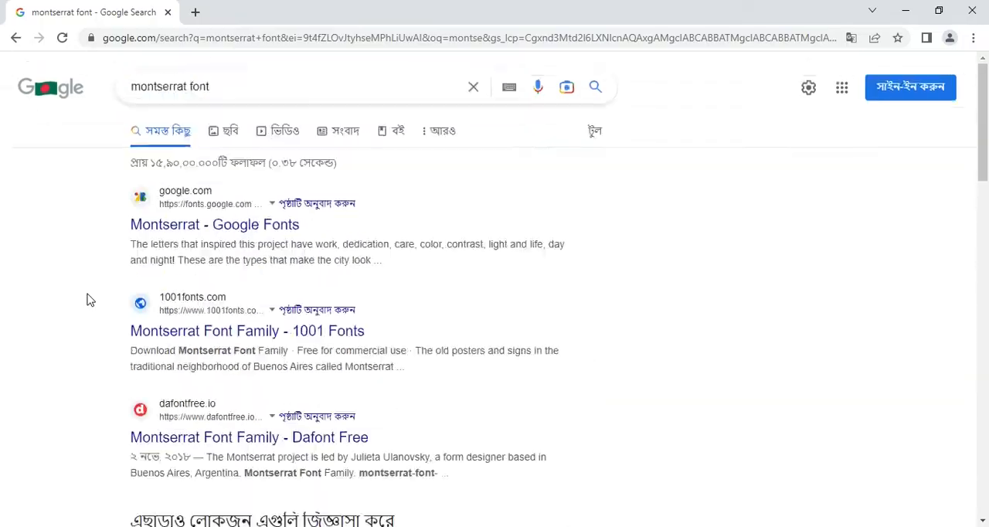
pyautogui.scroll(-3)
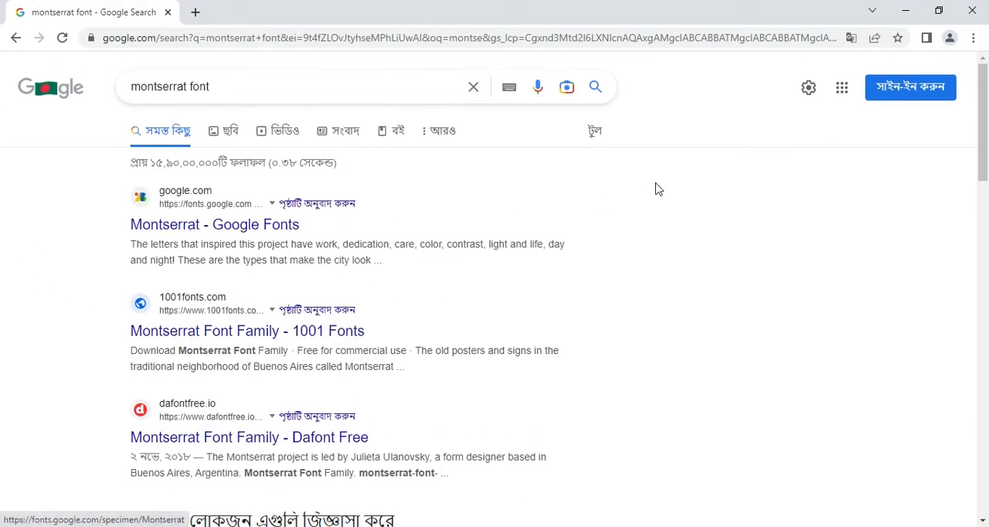
pyautogui.click(214, 224)
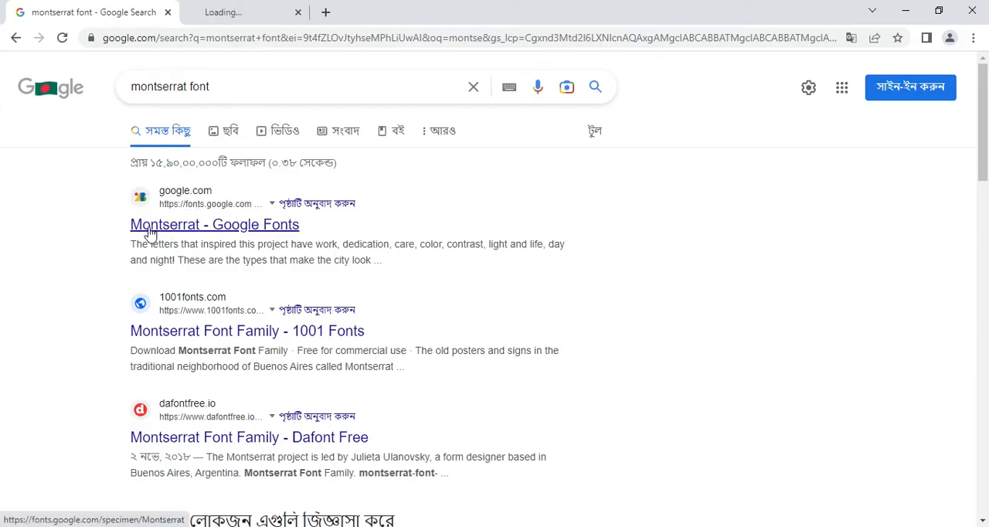
pyautogui.click(213, 224)
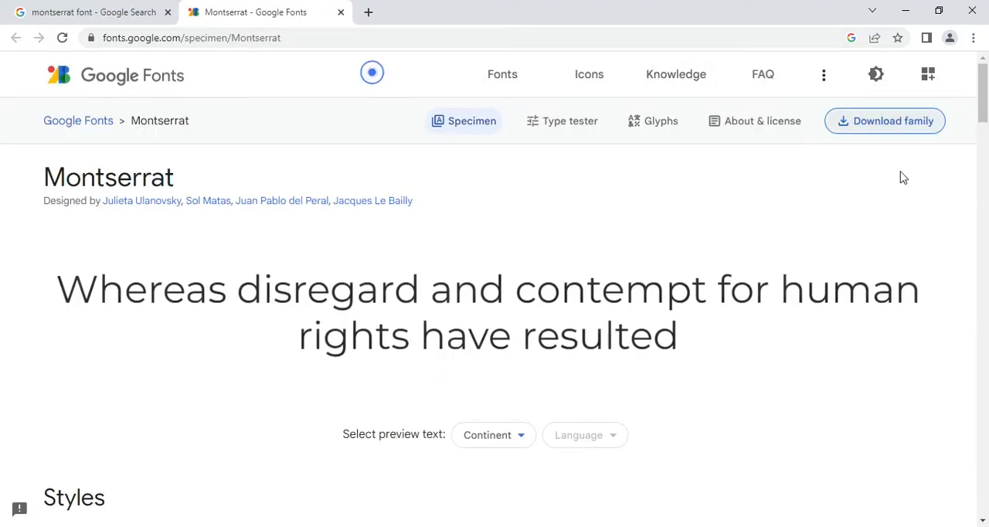
pyautogui.moveTo(884, 132)
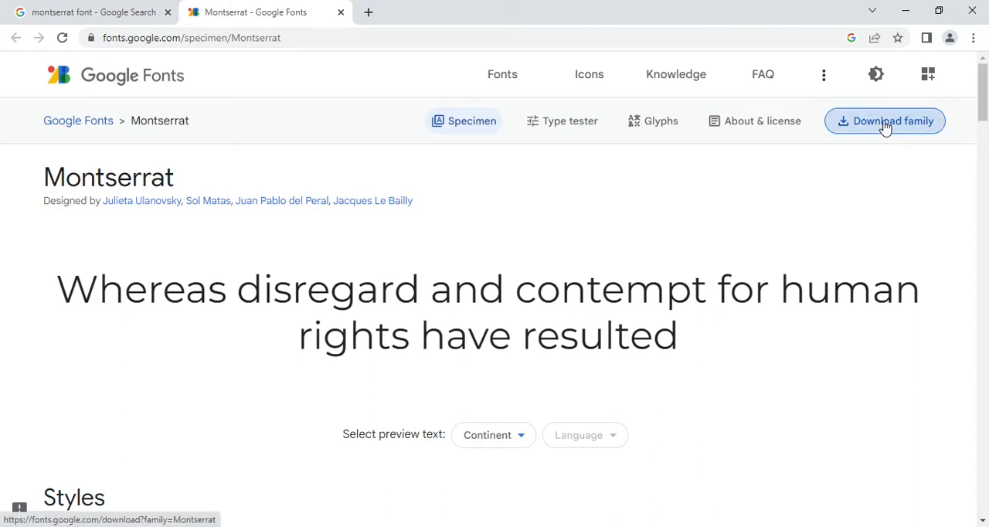
# - Download the whole Montserrat family from its Google Fonts specimen page
pyautogui.click(885, 121)
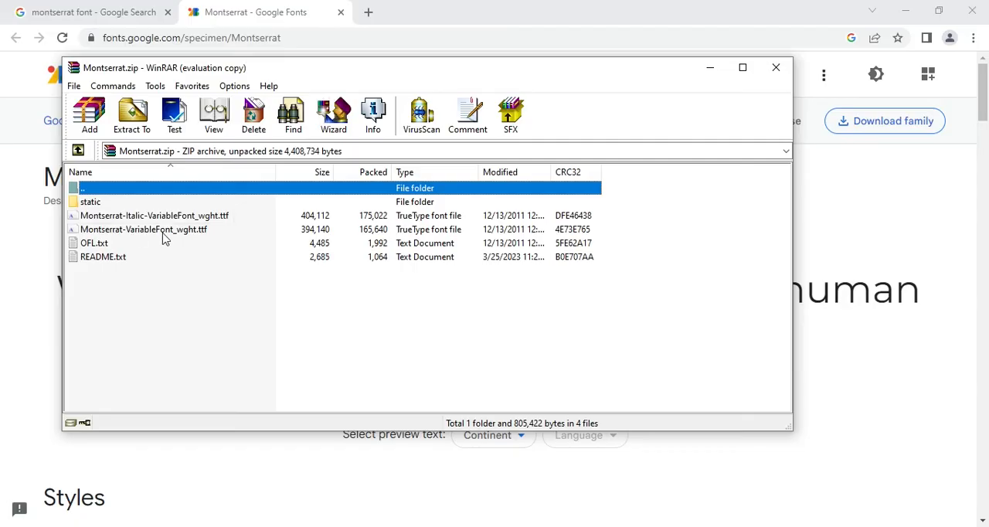
# - Enter the 'static' folder of Montserrat.zip listing the 18 TTF weights
pyautogui.doubleClick(90, 201)
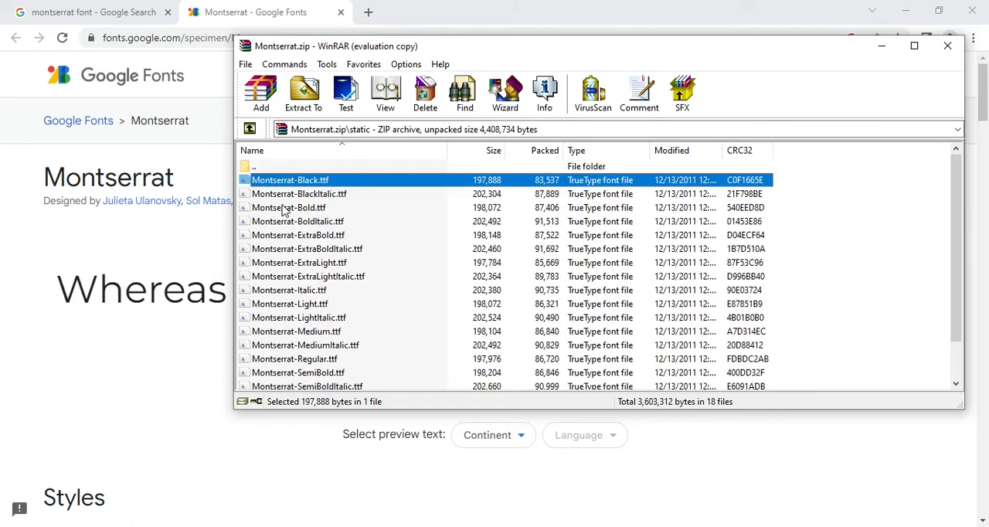
pyautogui.moveTo(411, 38)
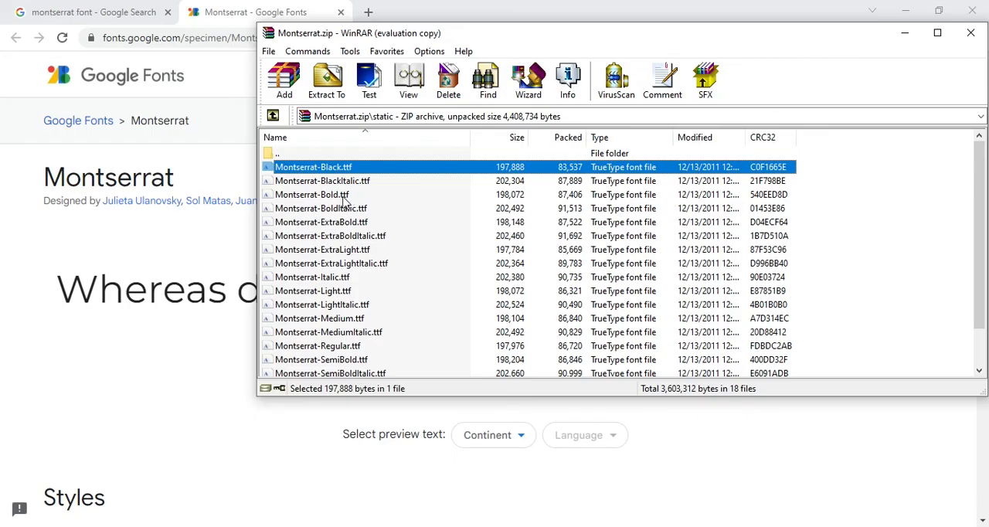
pyautogui.moveTo(54, 456)
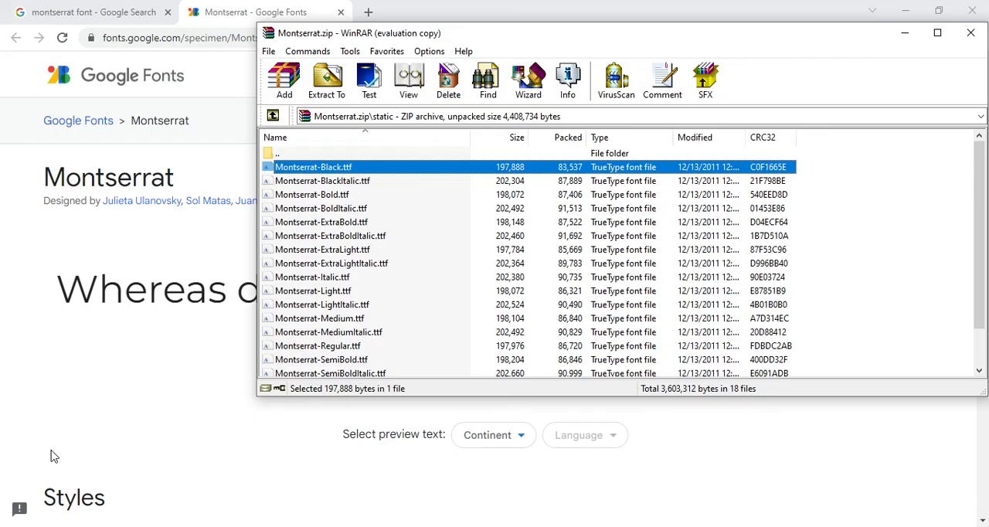
pyautogui.moveTo(90, 467)
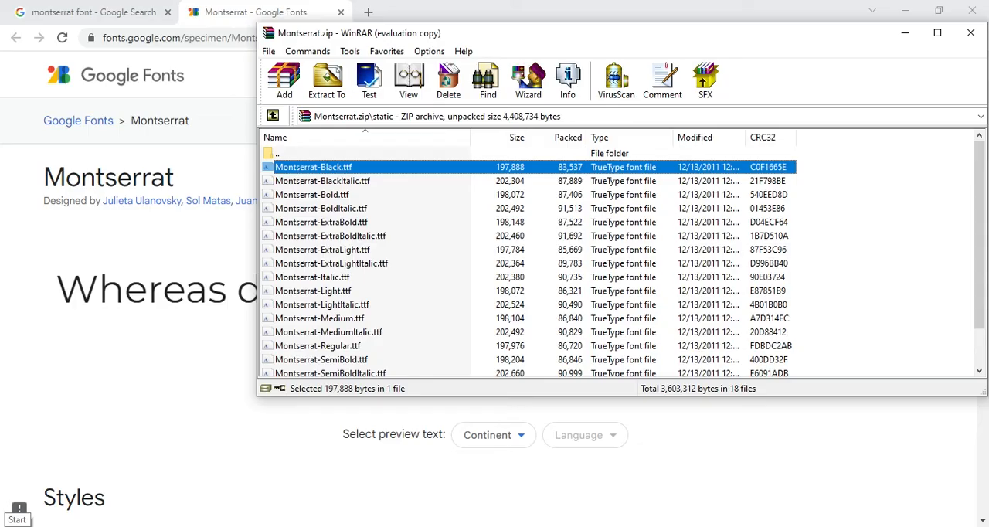
# - Reach the Fonts folder via a Start search for 'control panel'
pyautogui.click(17, 518)
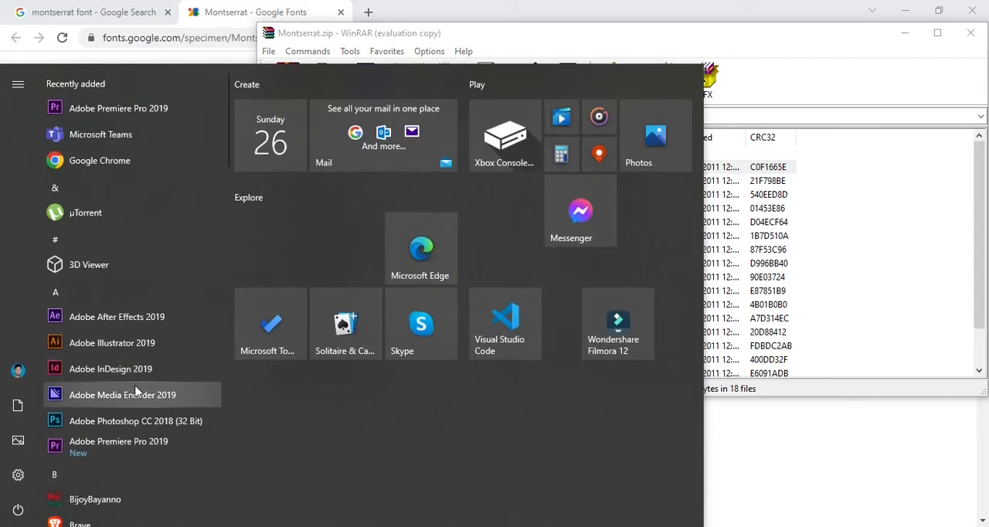
pyautogui.write('co')
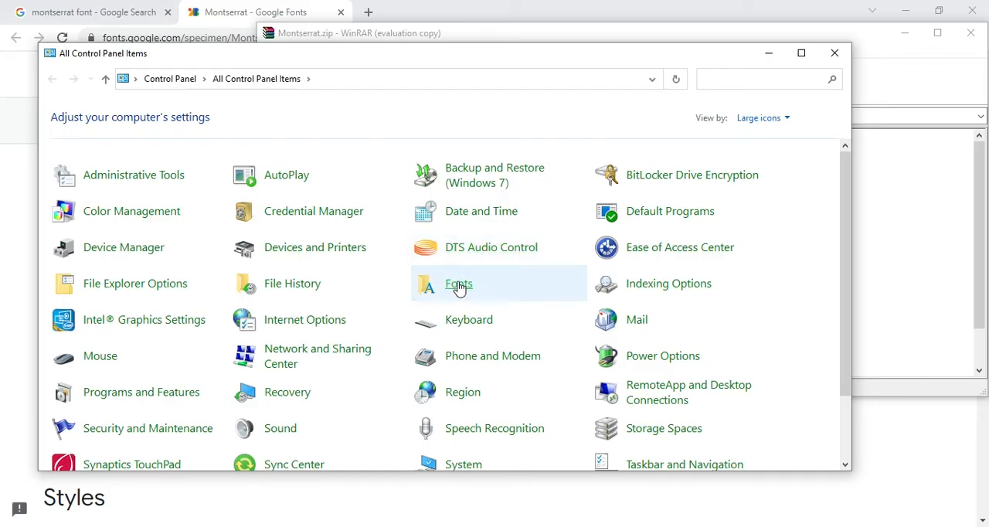
pyautogui.click(458, 284)
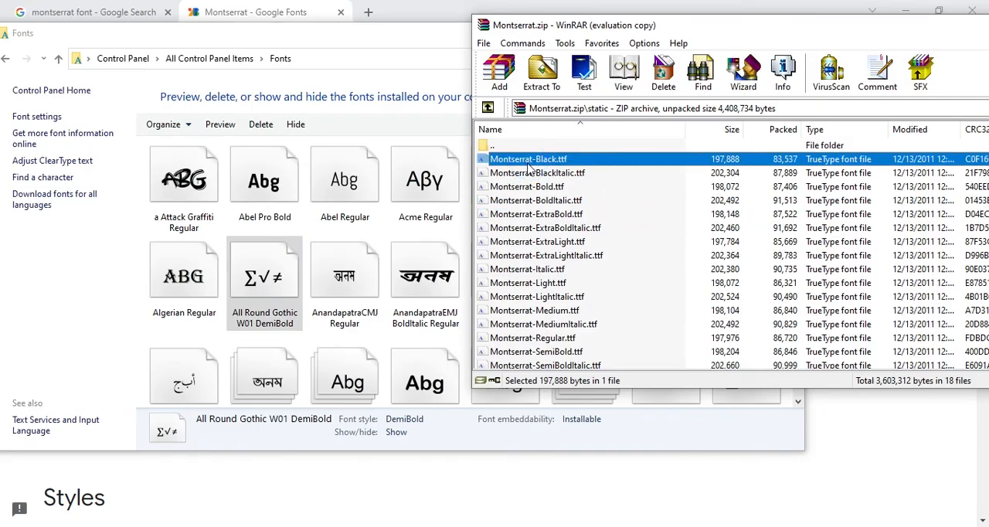
# - Select all 18 Montserrat TTF files and install them into the Windows Fonts folder
pyautogui.scroll(-3)
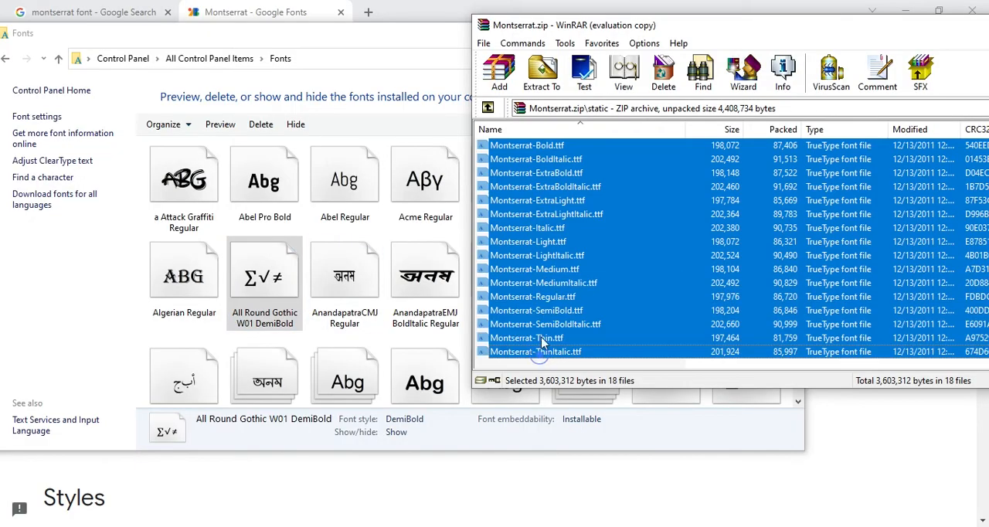
pyautogui.click(541, 69)
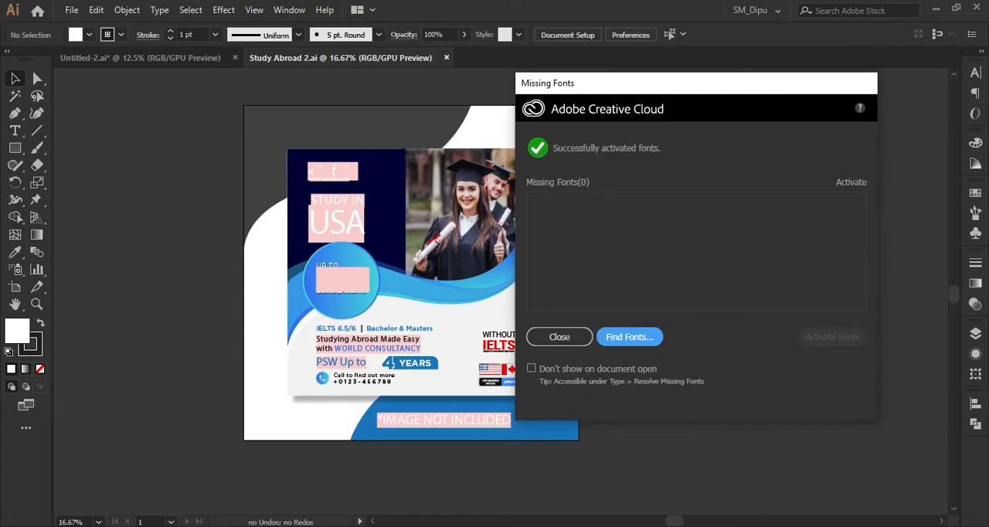
pyautogui.moveTo(585, 158)
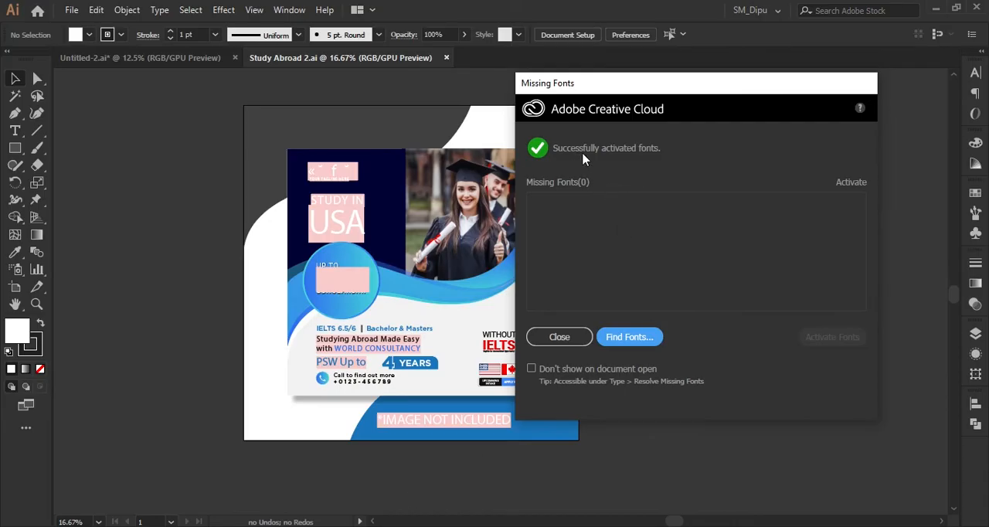
pyautogui.moveTo(600, 184)
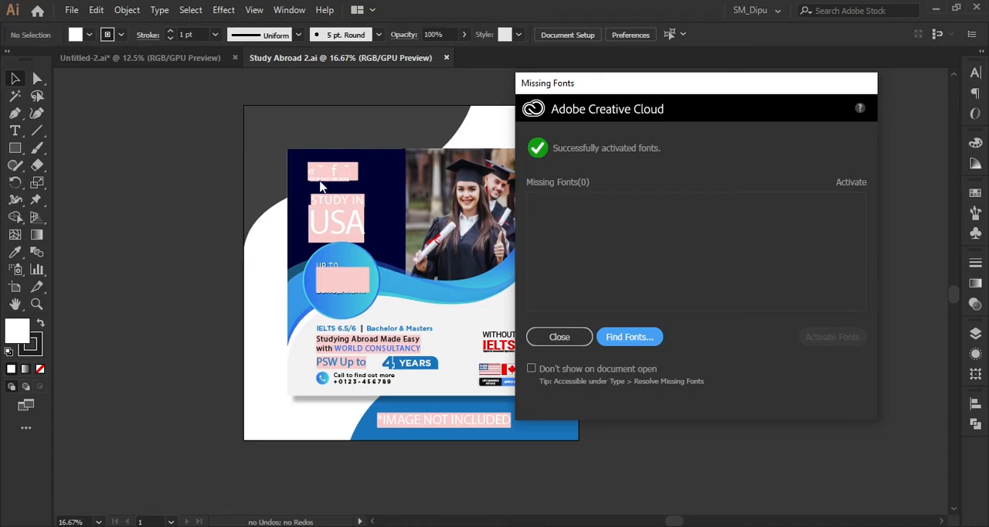
# - Confirm zero missing fonts in the report and close it so the flyer renders in Montserrat
pyautogui.moveTo(696, 84); pyautogui.dragTo(678, 80)
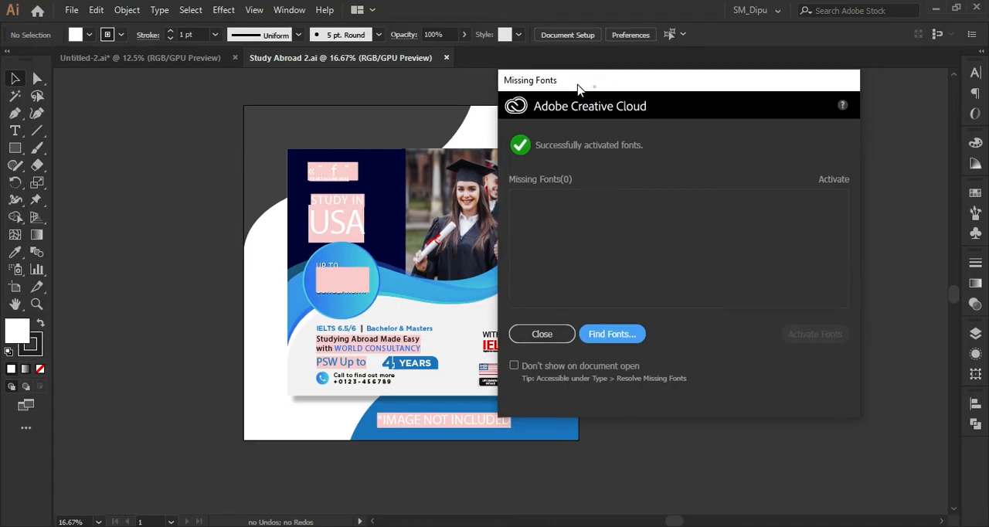
pyautogui.moveTo(562, 133)
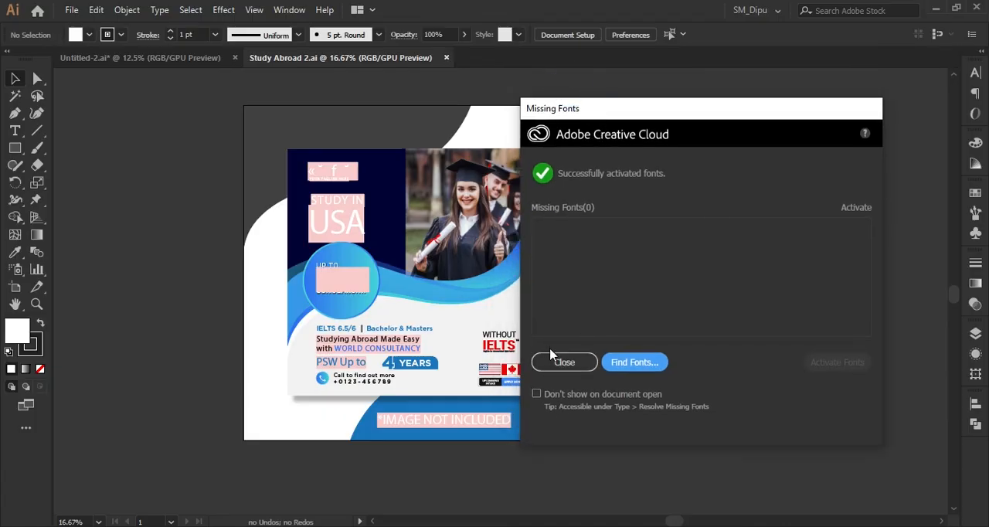
pyautogui.click(564, 361)
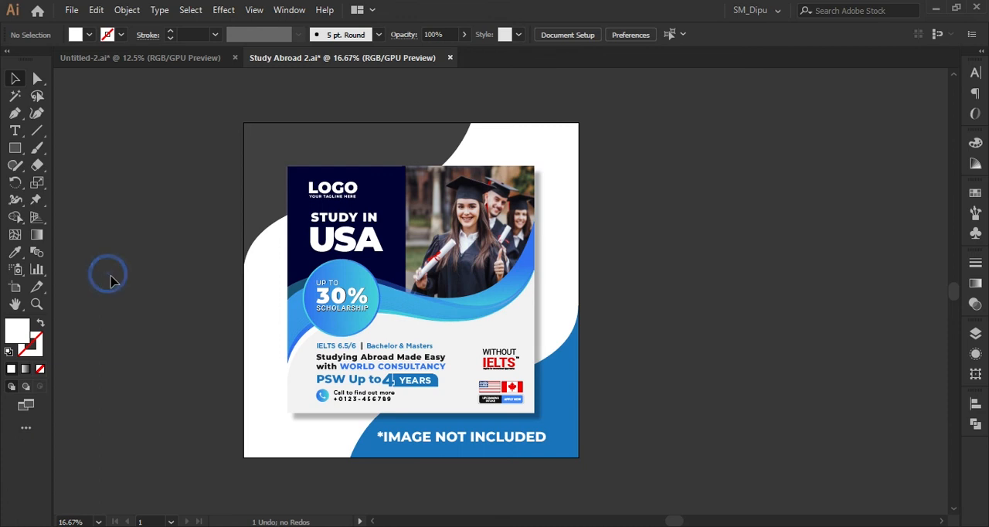
pyautogui.moveTo(649, 461)
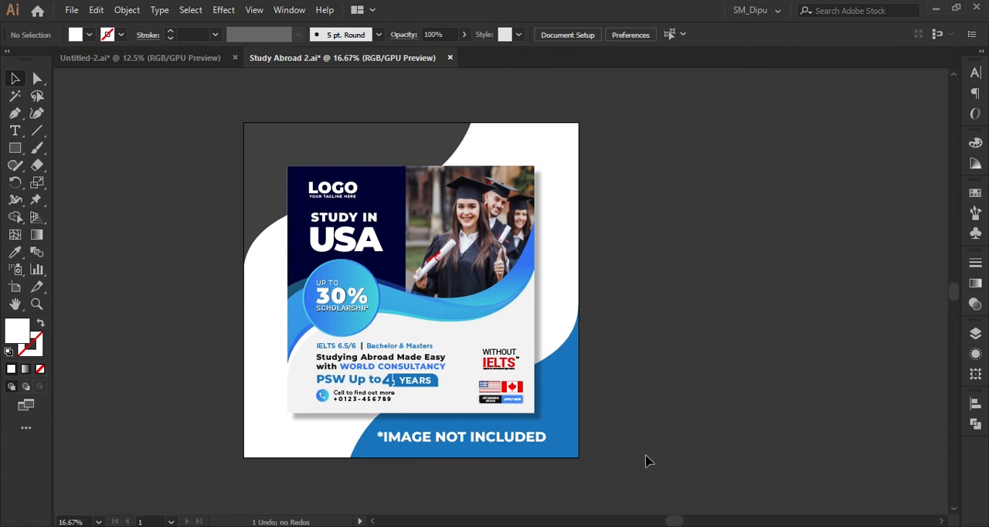
pyautogui.click(348, 399)
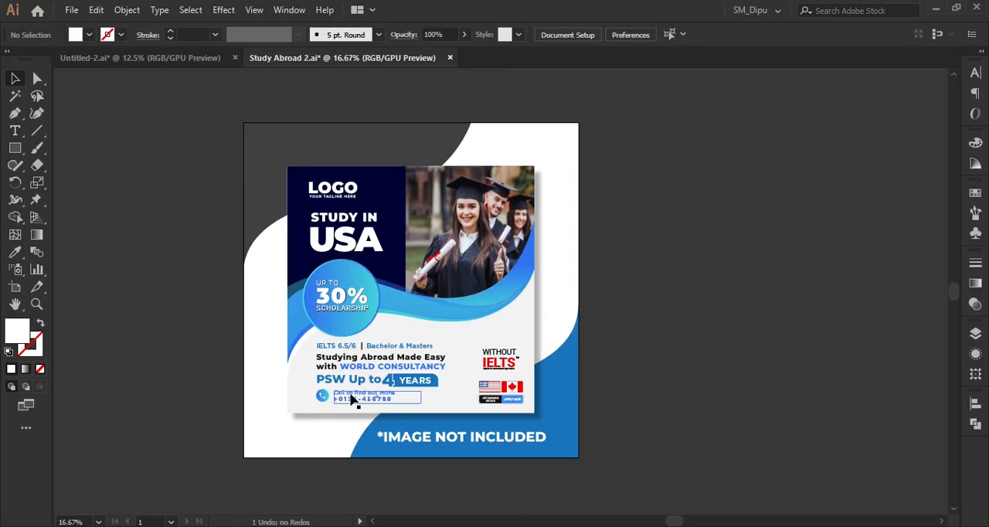
pyautogui.click(220, 349)
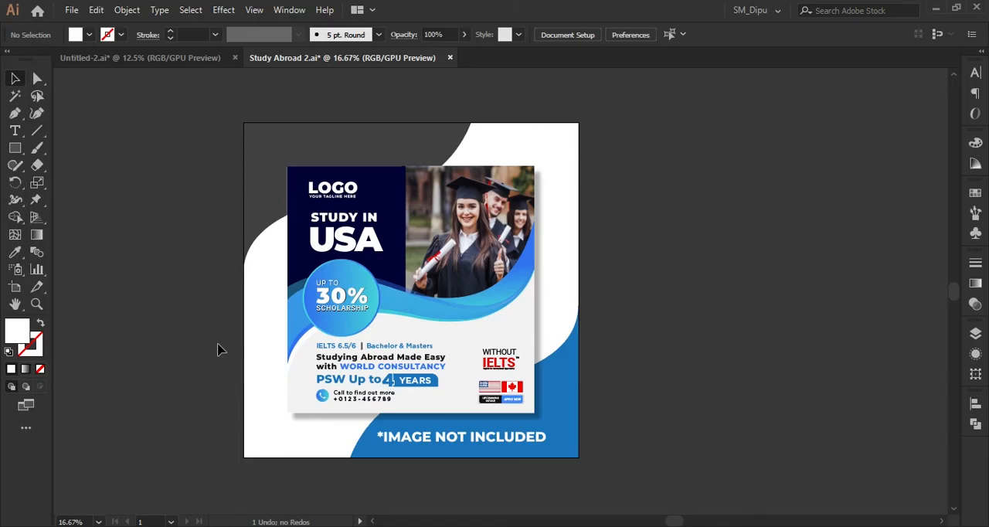
pyautogui.moveTo(213, 341)
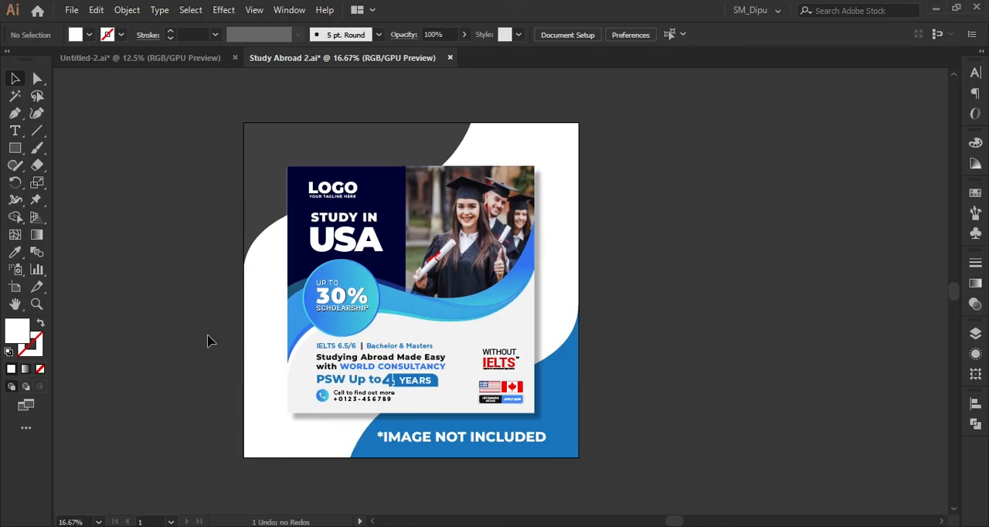